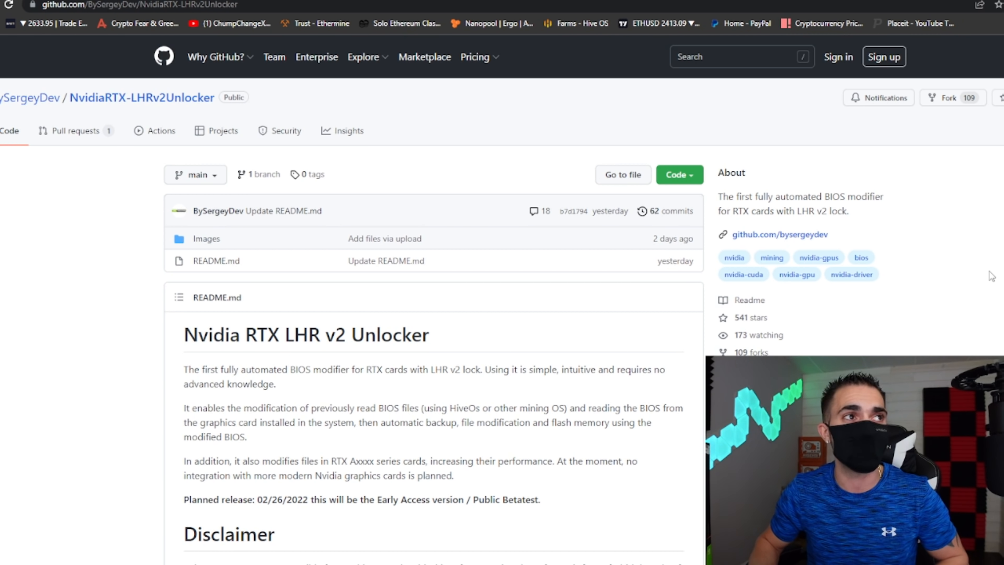
pyautogui.moveTo(818, 257)
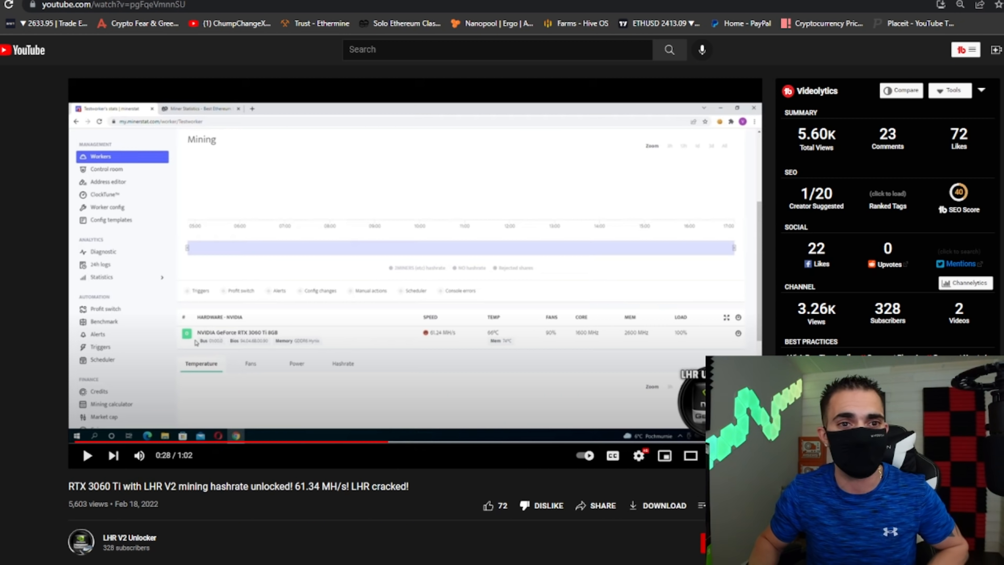
# - Switch from the YouTube RTX 3060 Ti unlock video to the Hive OS browser tab
pyautogui.click(690, 456)
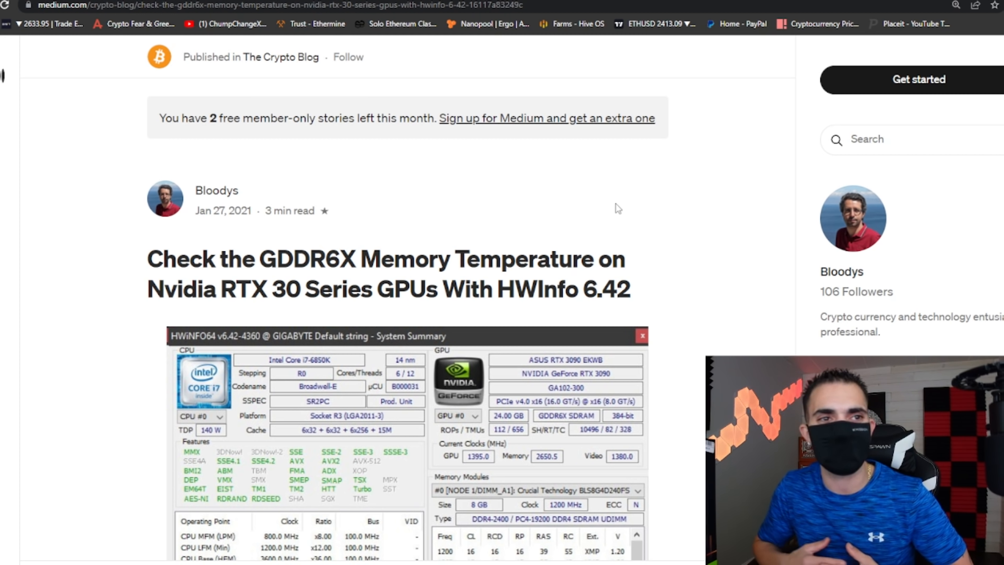
# - Scroll down the Medium HWInfo article past the system summary screenshot and opening paragraph
pyautogui.scroll(-3)
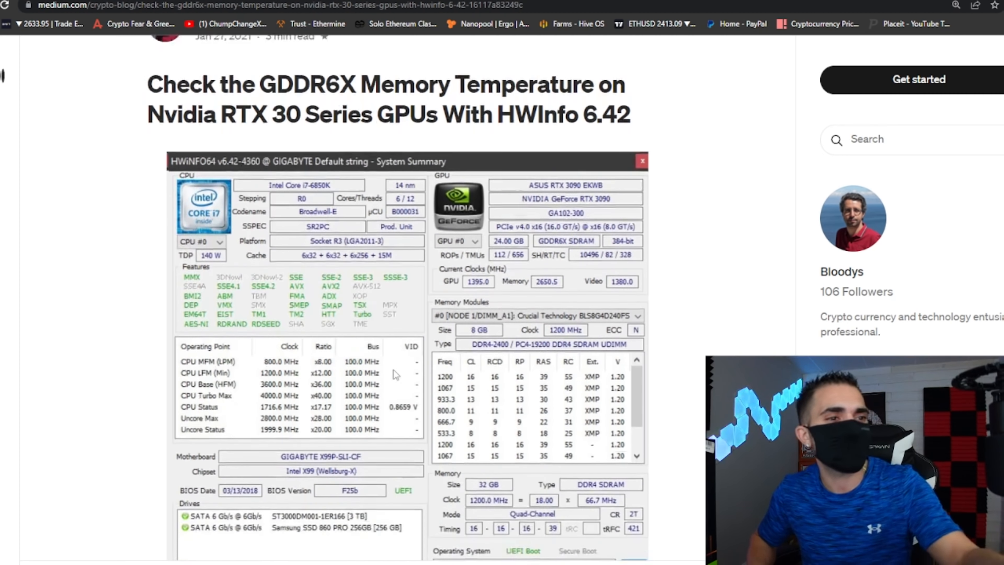
pyautogui.scroll(-3)
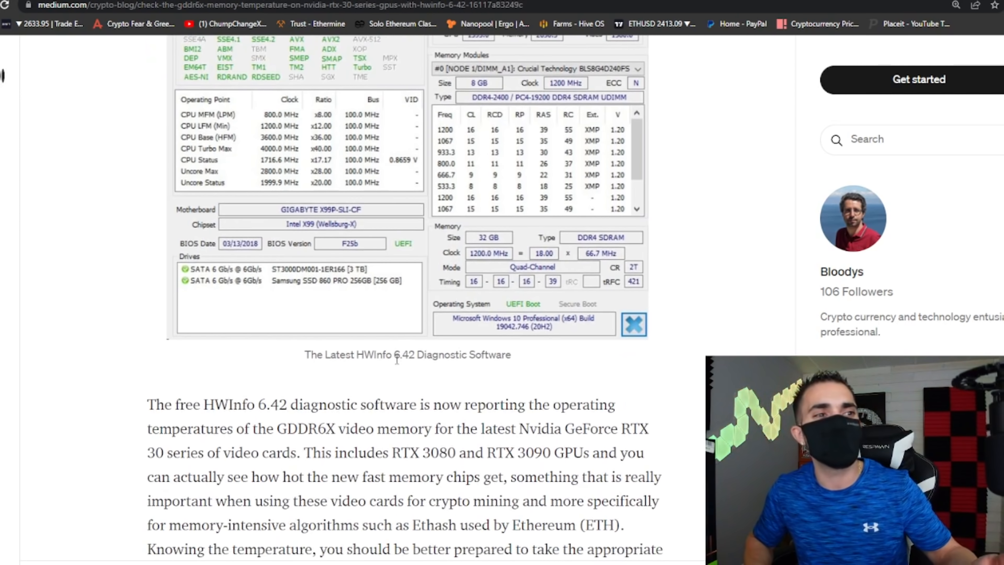
pyautogui.scroll(-3)
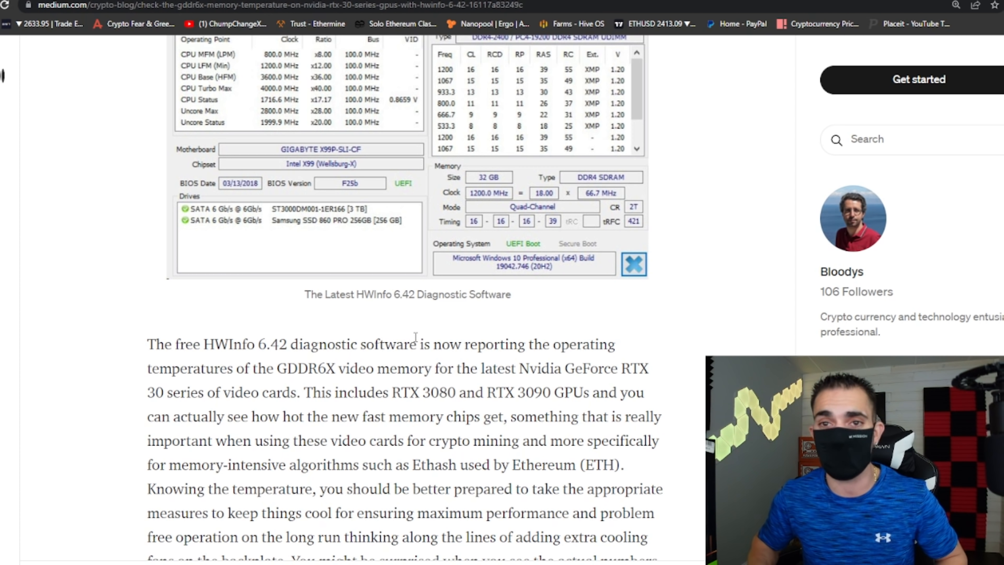
pyautogui.scroll(-3)
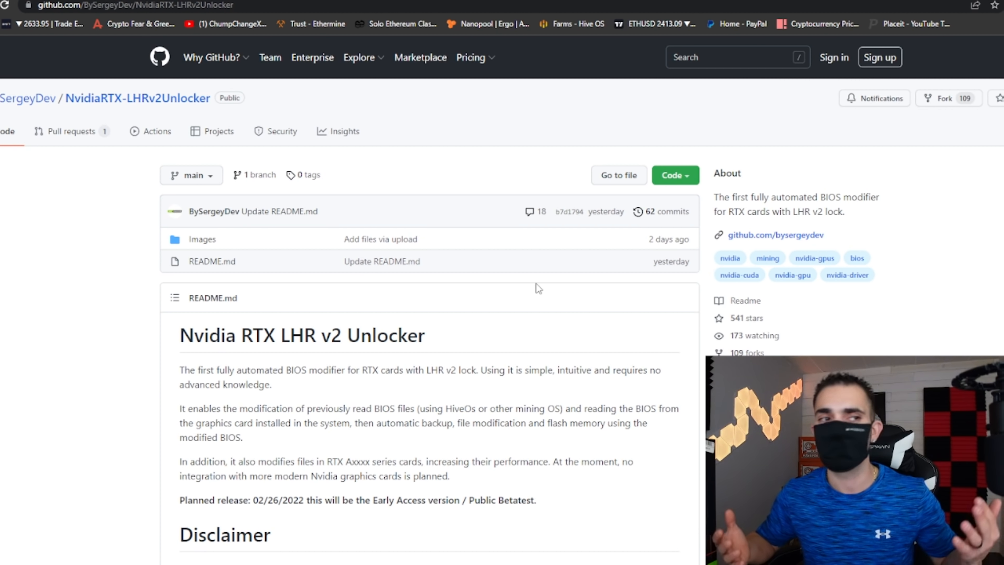
pyautogui.moveTo(534, 288)
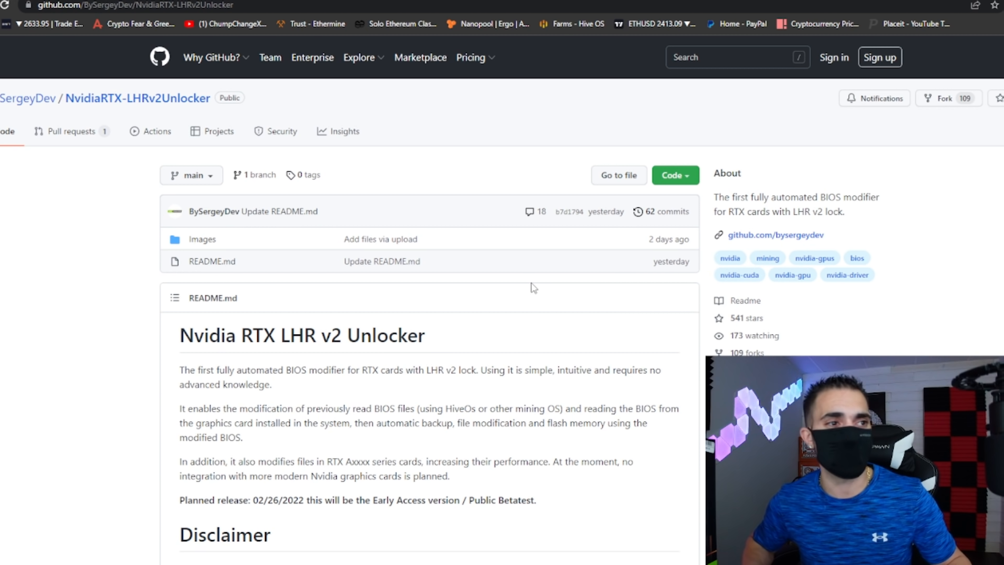
pyautogui.moveTo(518, 292)
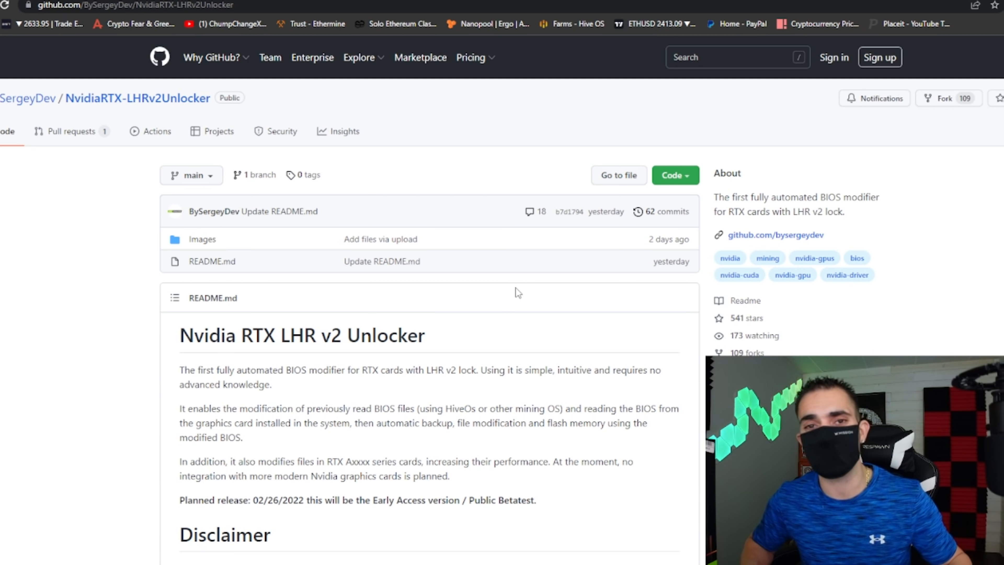